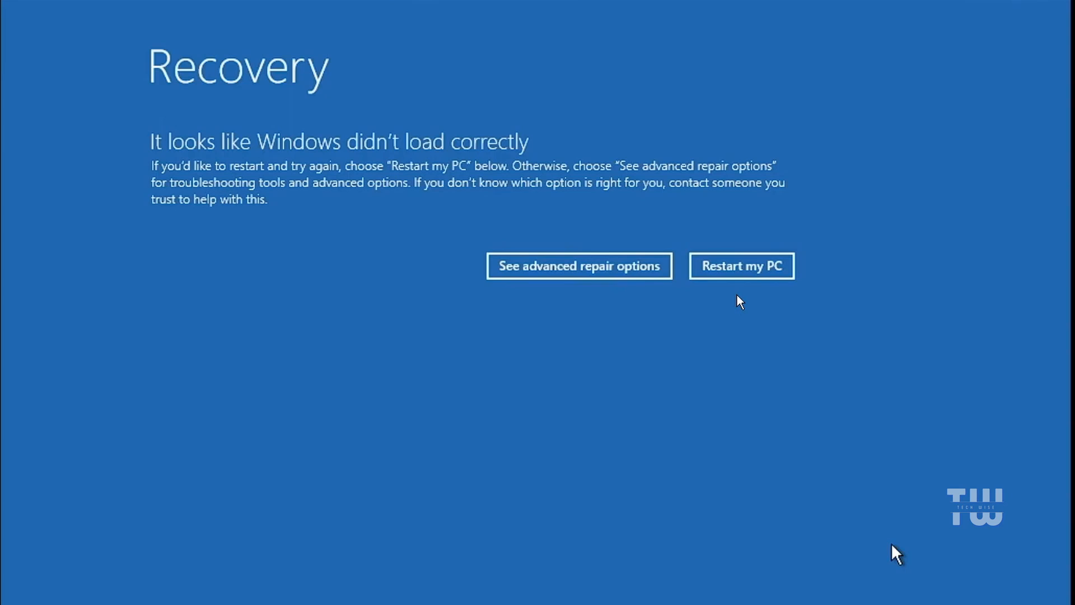
{"action": "mouse_move", "coordinate": [741, 266]}
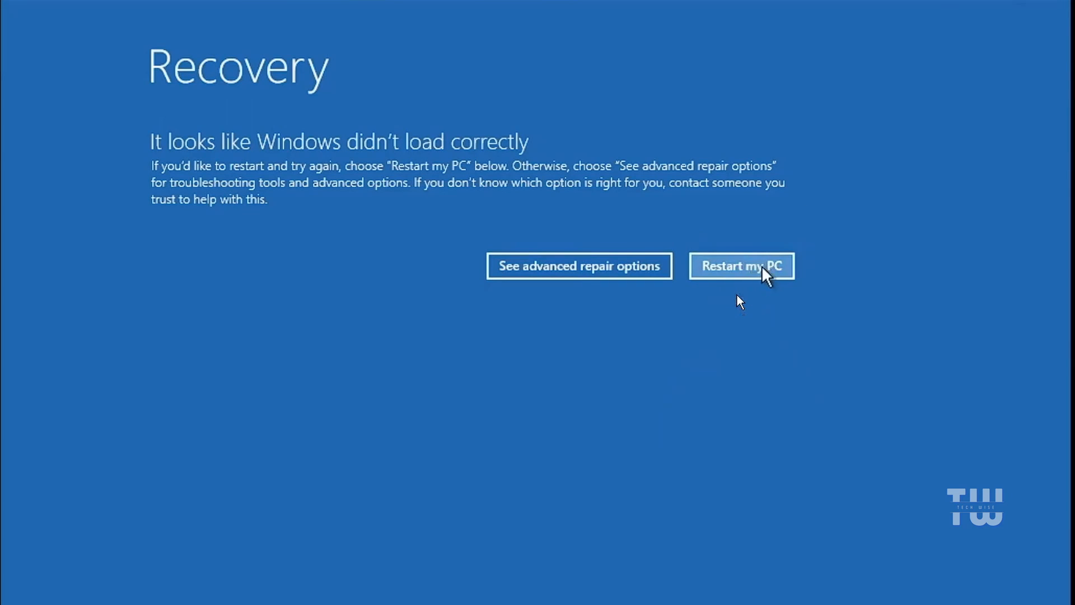
{"action": "mouse_move", "coordinate": [717, 295]}
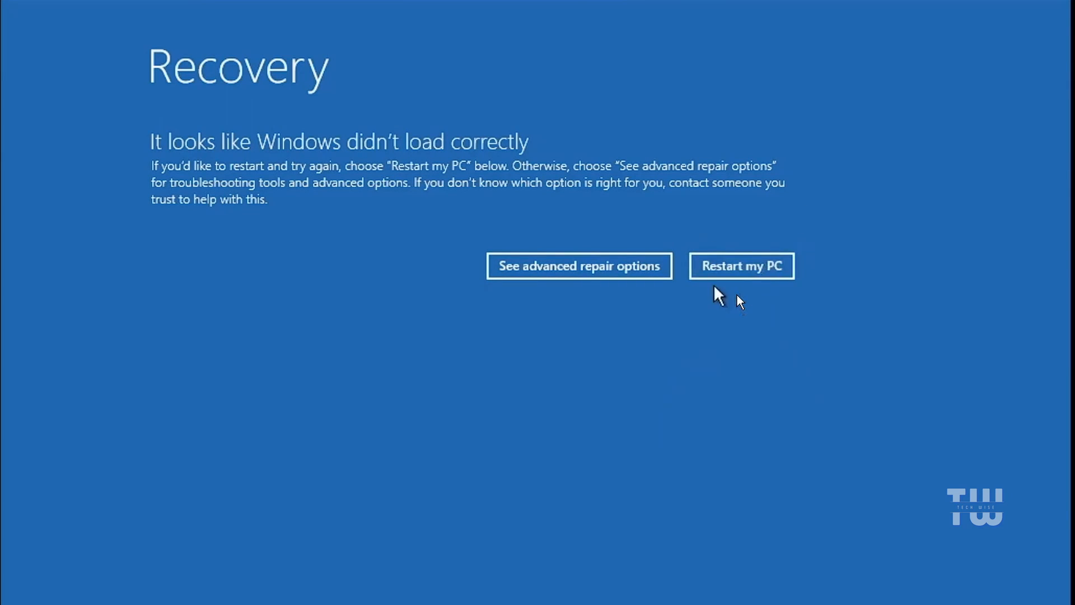
{"action": "mouse_move", "coordinate": [741, 267]}
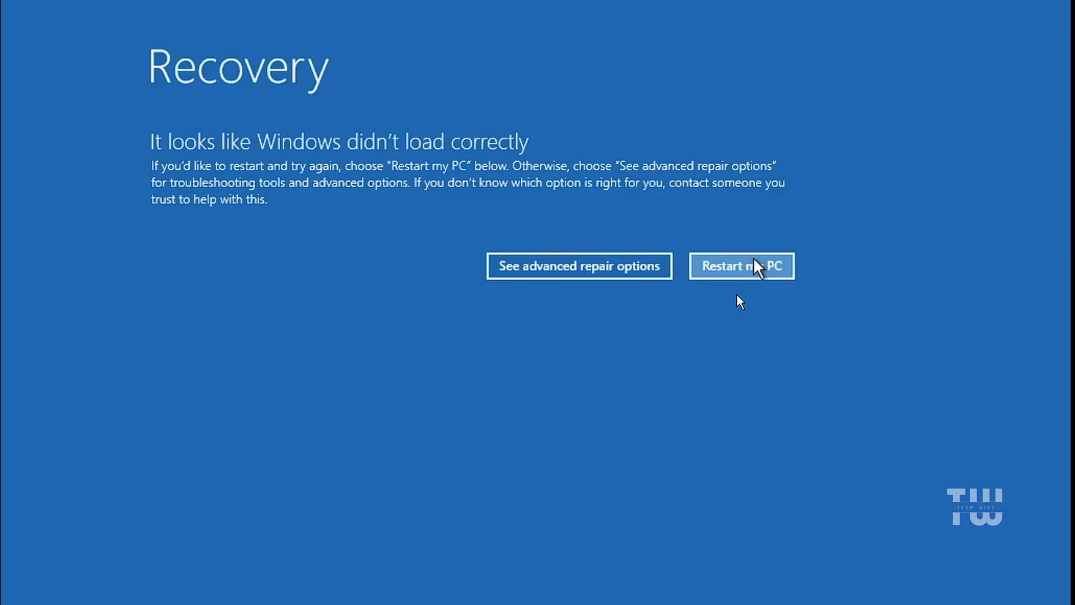
{"action": "mouse_move", "coordinate": [669, 240]}
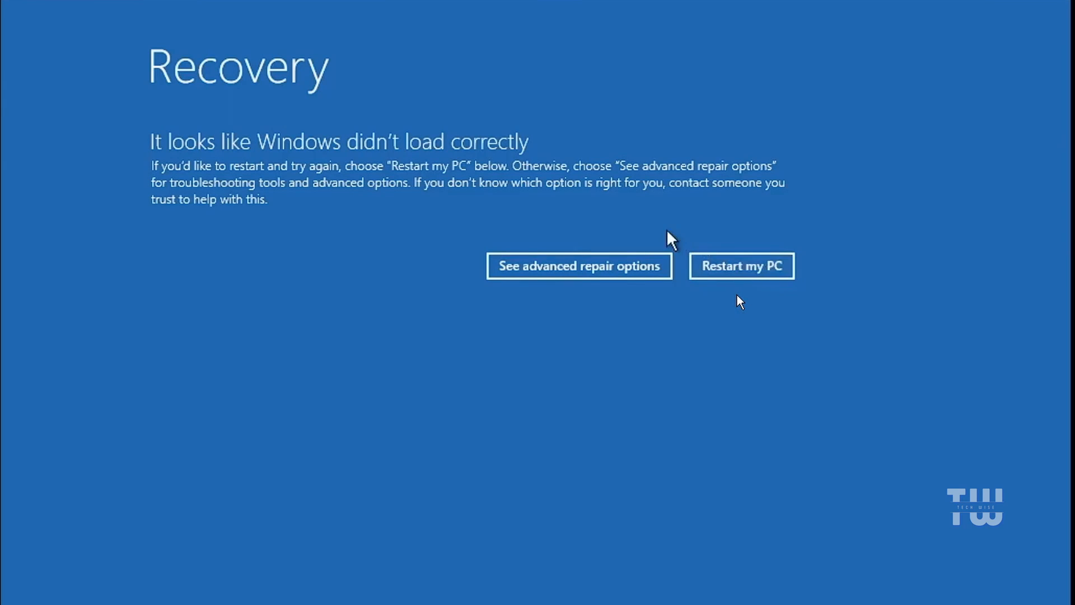
{"action": "mouse_move", "coordinate": [579, 274]}
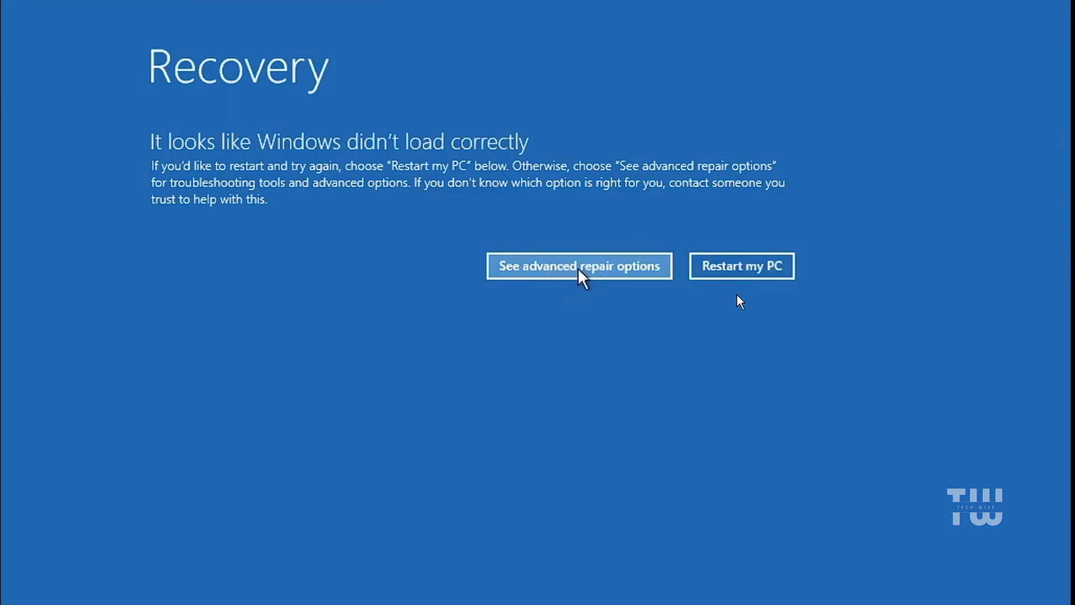
Navigate through See advanced repair options and Troubleshoot to the Advanced options screen
{"action": "left_click", "coordinate": [578, 266]}
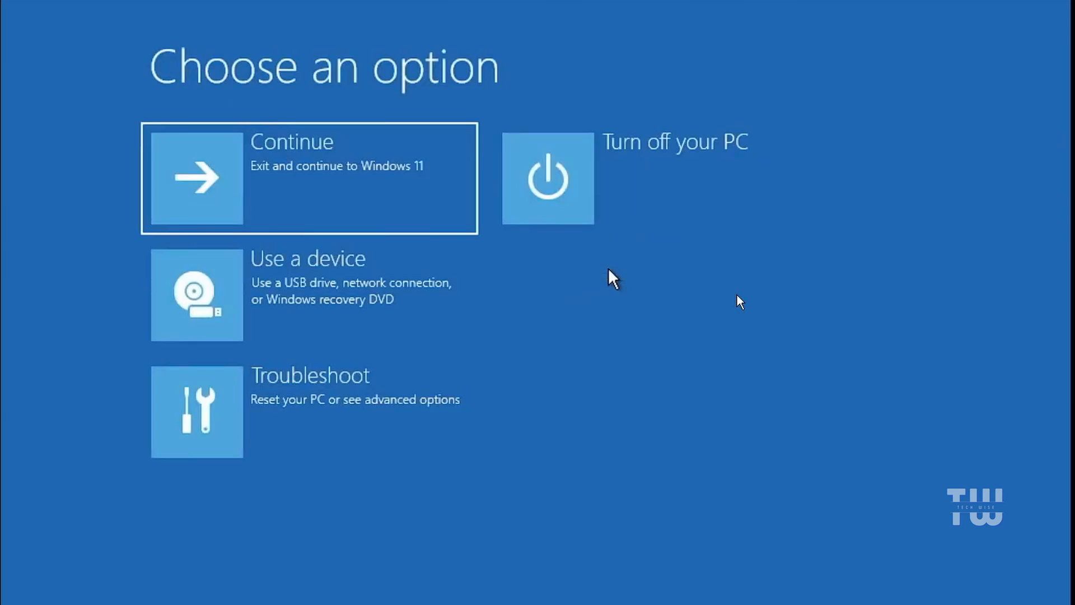
{"action": "left_click", "coordinate": [197, 411]}
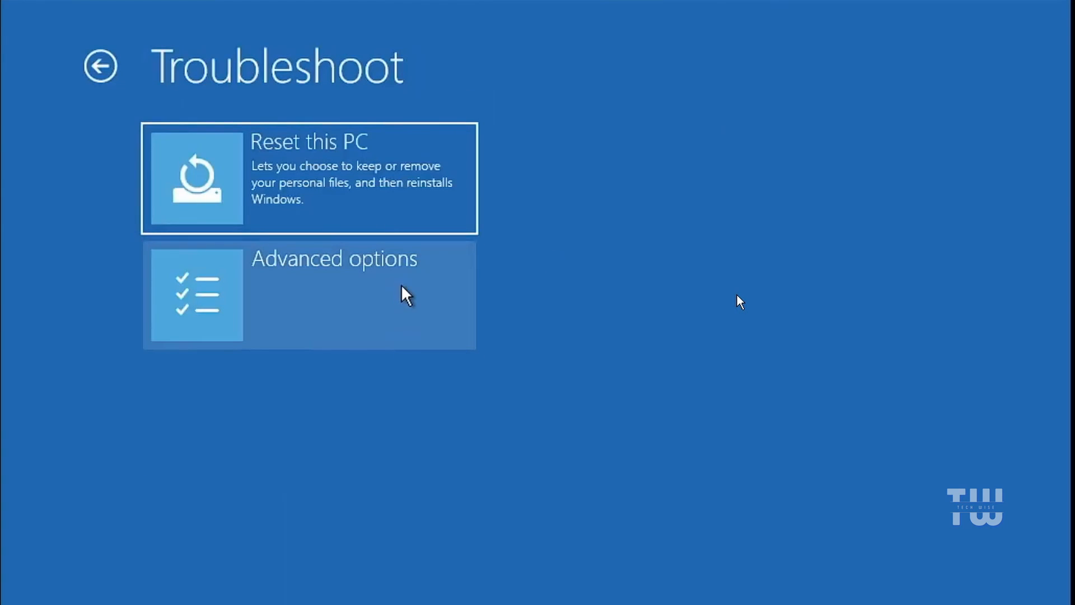
{"action": "left_click", "coordinate": [334, 295]}
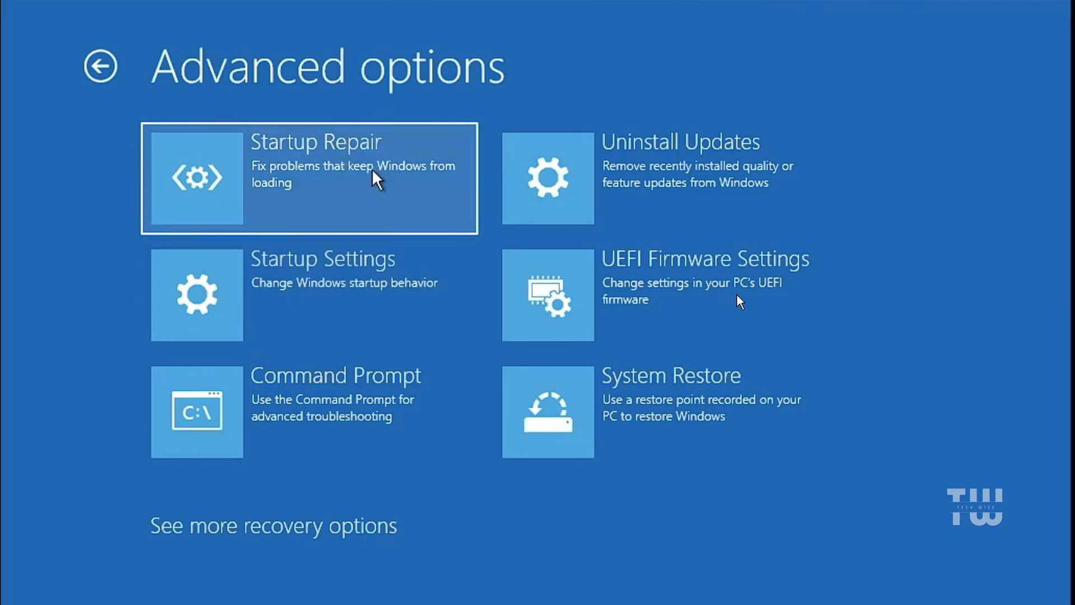
{"action": "mouse_move", "coordinate": [363, 191]}
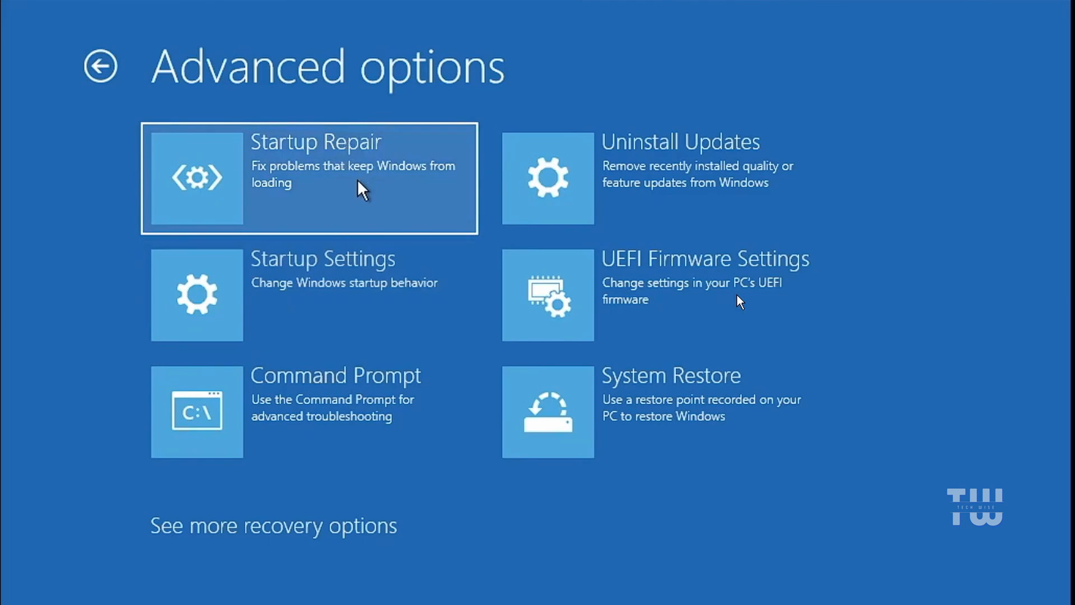
{"action": "mouse_move", "coordinate": [331, 201]}
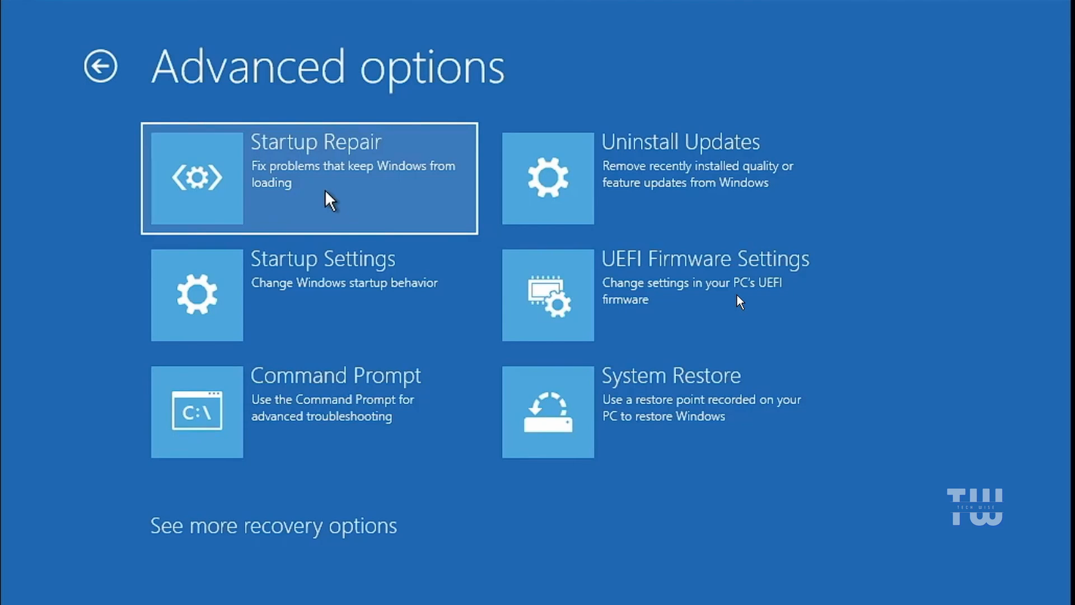
{"action": "mouse_move", "coordinate": [316, 226]}
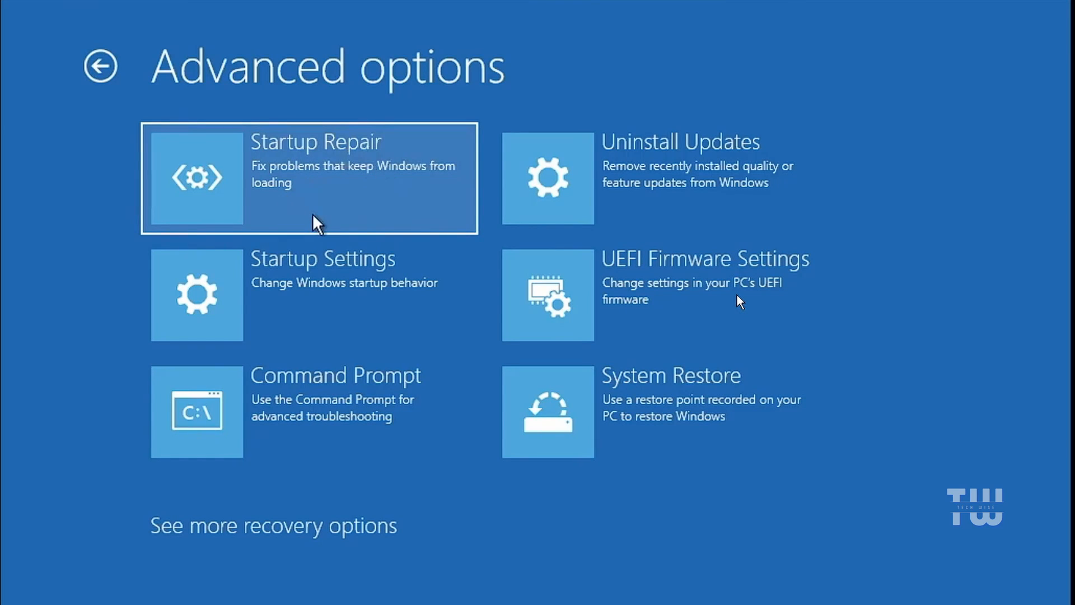
{"action": "mouse_move", "coordinate": [362, 177]}
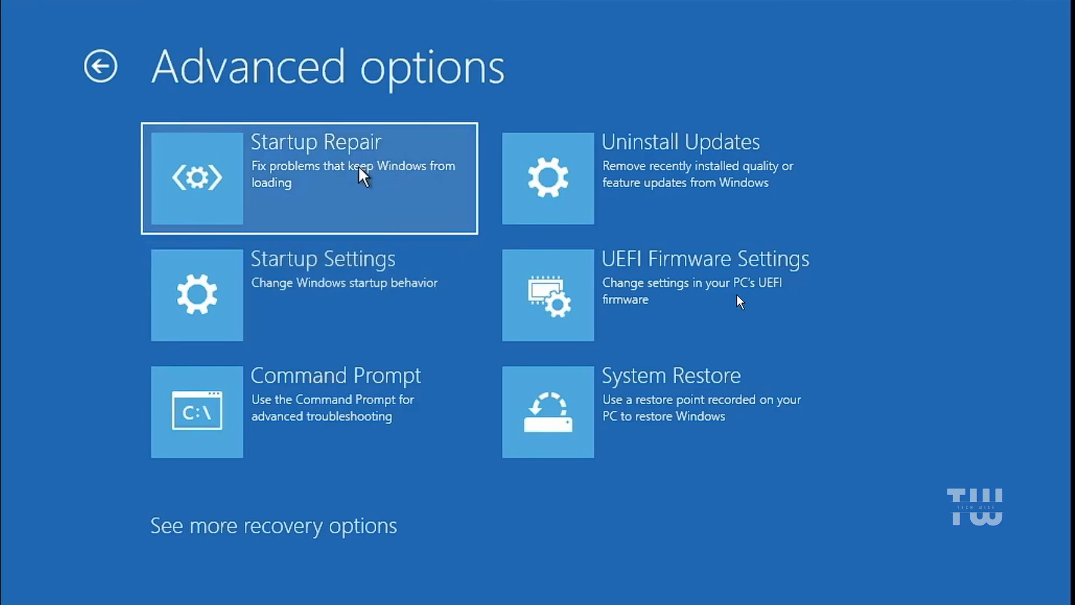
{"action": "mouse_move", "coordinate": [326, 187]}
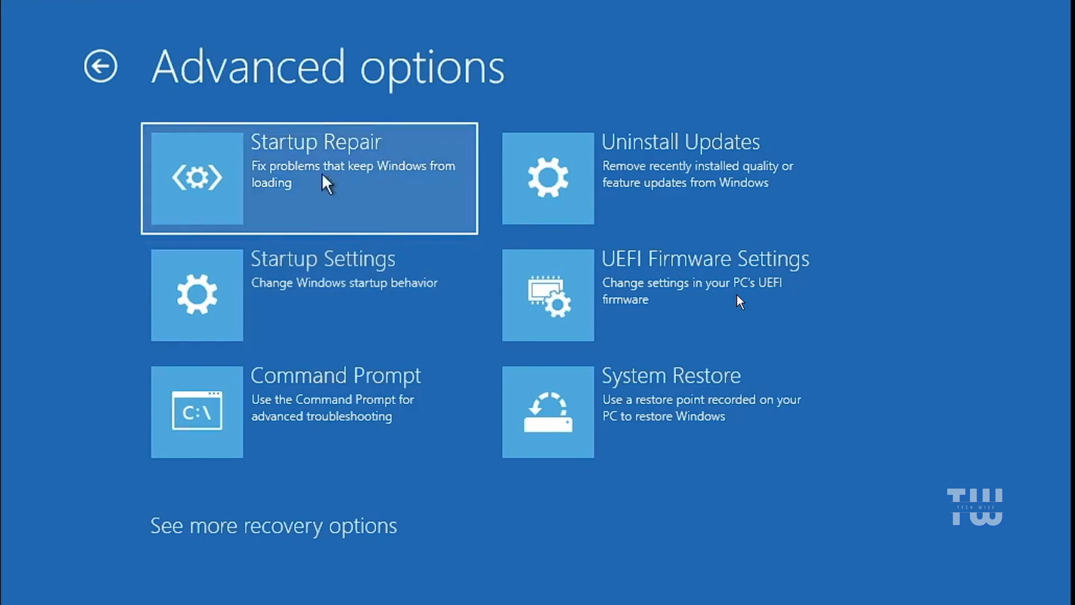
{"action": "mouse_move", "coordinate": [356, 400]}
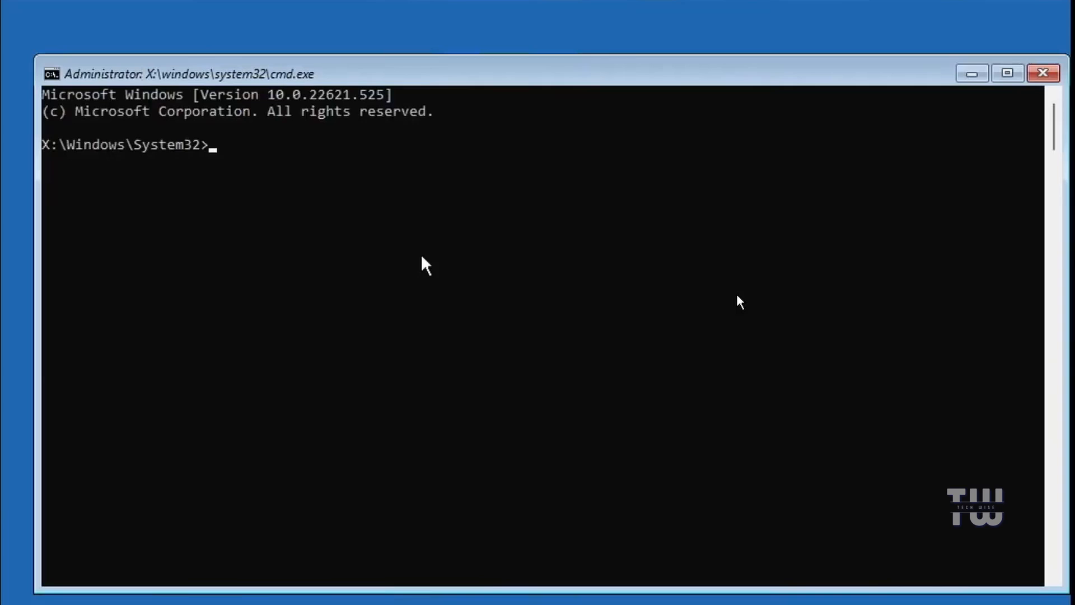
{"action": "mouse_move", "coordinate": [360, 184]}
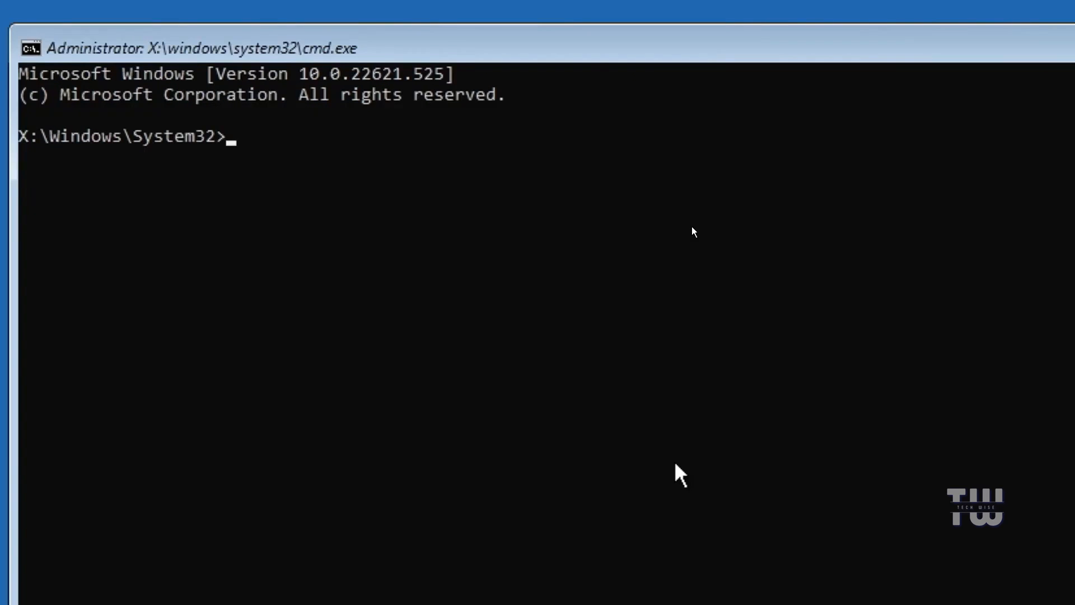
Run DISM /Online /Cleanup-Image /CheckHealth at the System32 prompt
{"action": "type", "text": "DISM"}
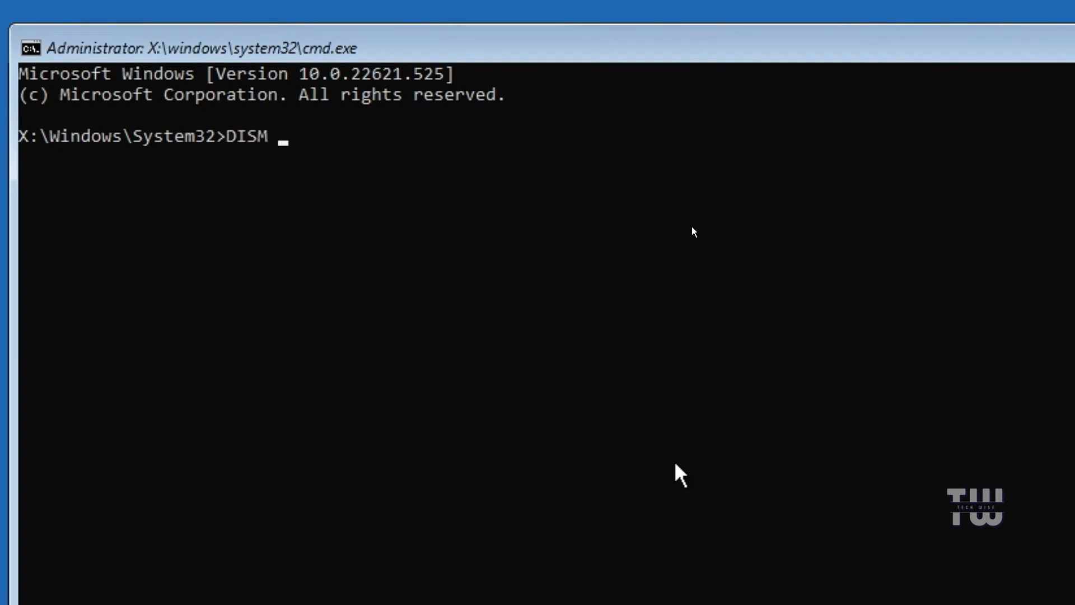
{"action": "type", "text": "/O"}
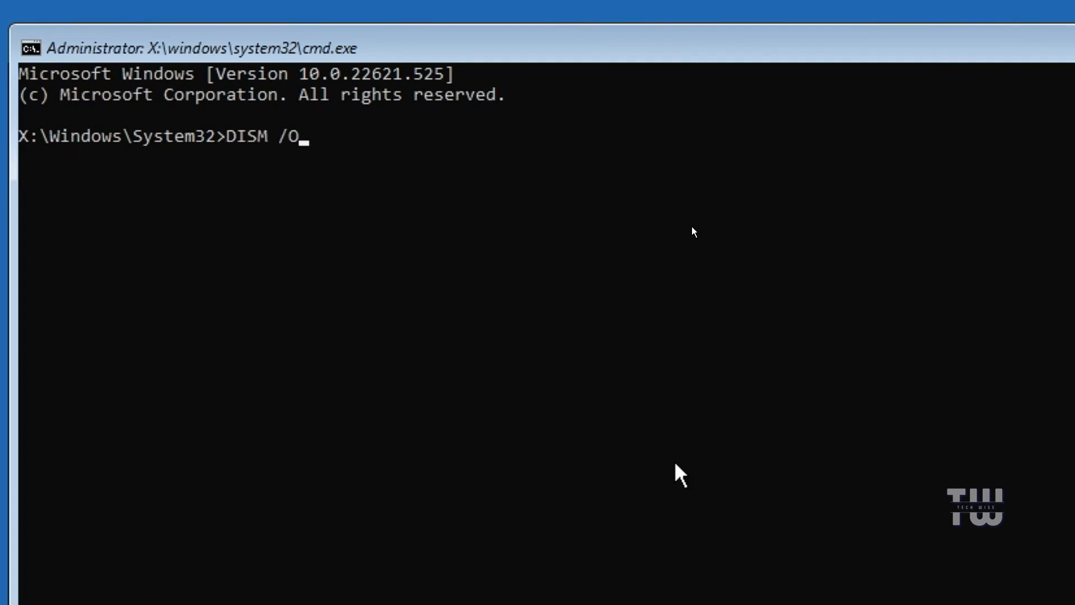
{"action": "type", "text": "nline"}
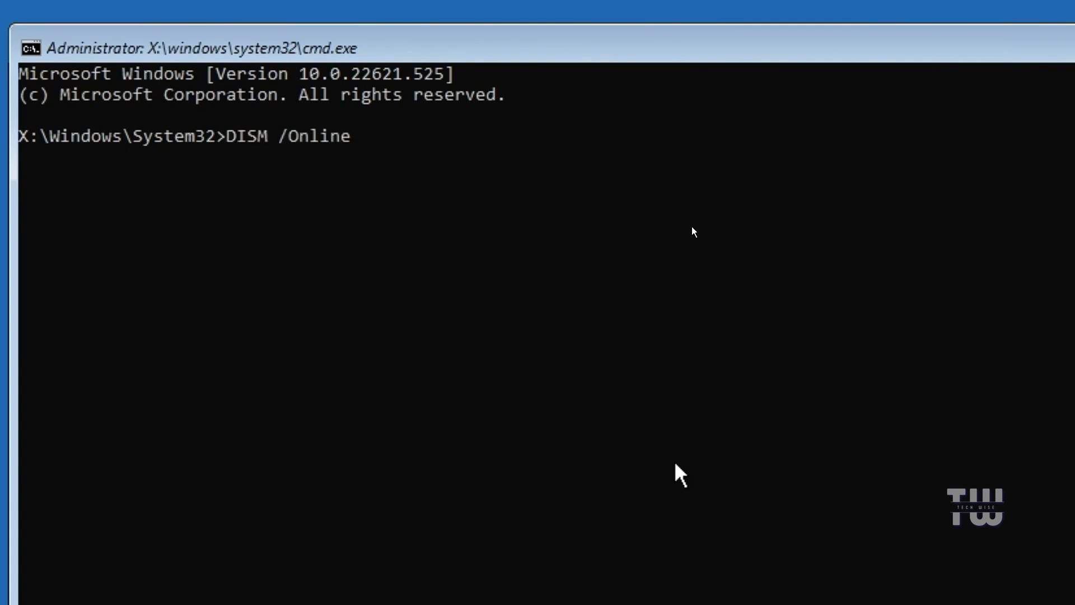
{"action": "type", "text": "/Clean"}
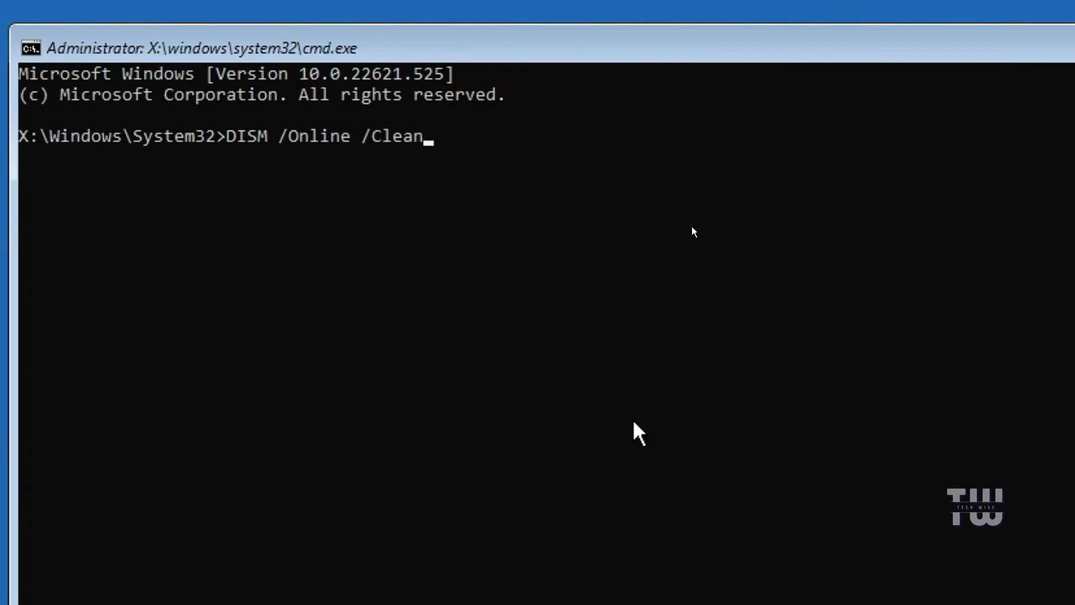
{"action": "type", "text": "up-Im"}
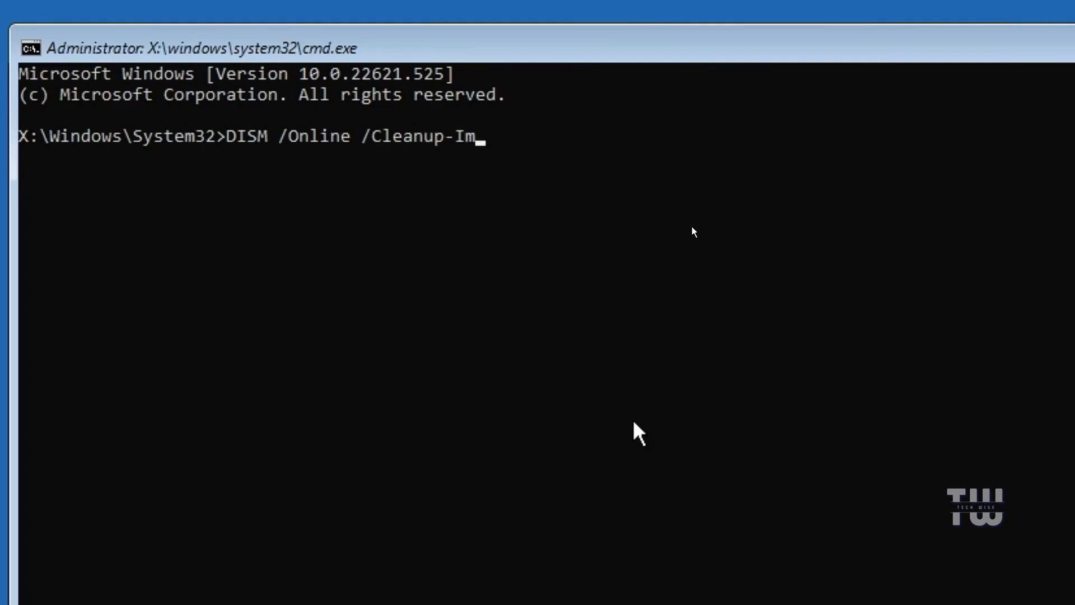
{"action": "type", "text": "age /"}
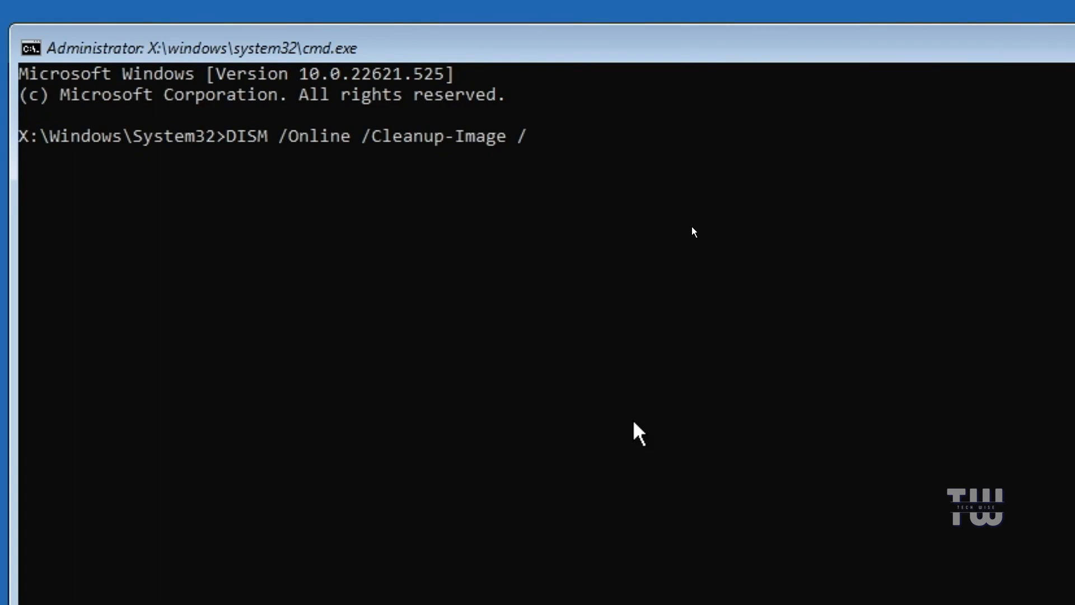
{"action": "type", "text": "CheckHea"}
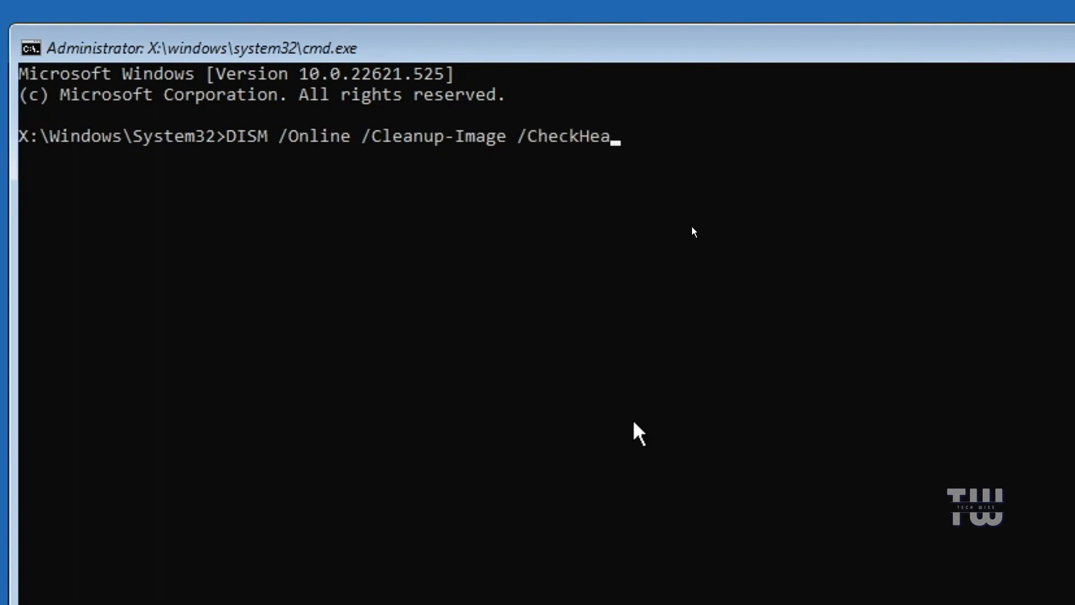
{"action": "key", "text": "Return"}
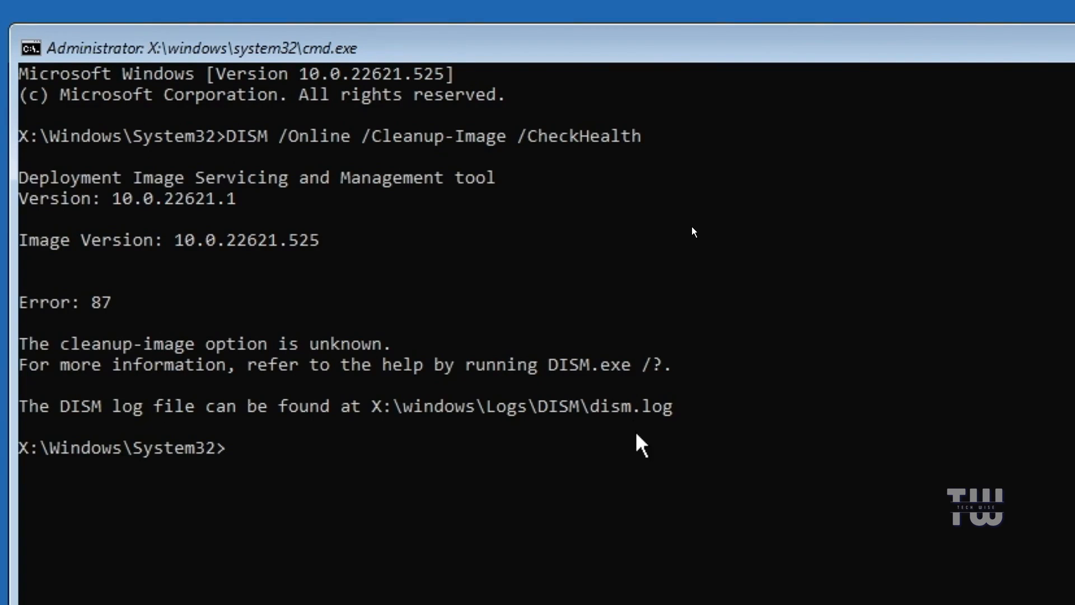
Run DISM /Online /Cleanup-Image /RestoreHealth and review its Error 87 output
{"action": "type", "text": "DISM /Online /Cleanup-Image /"}
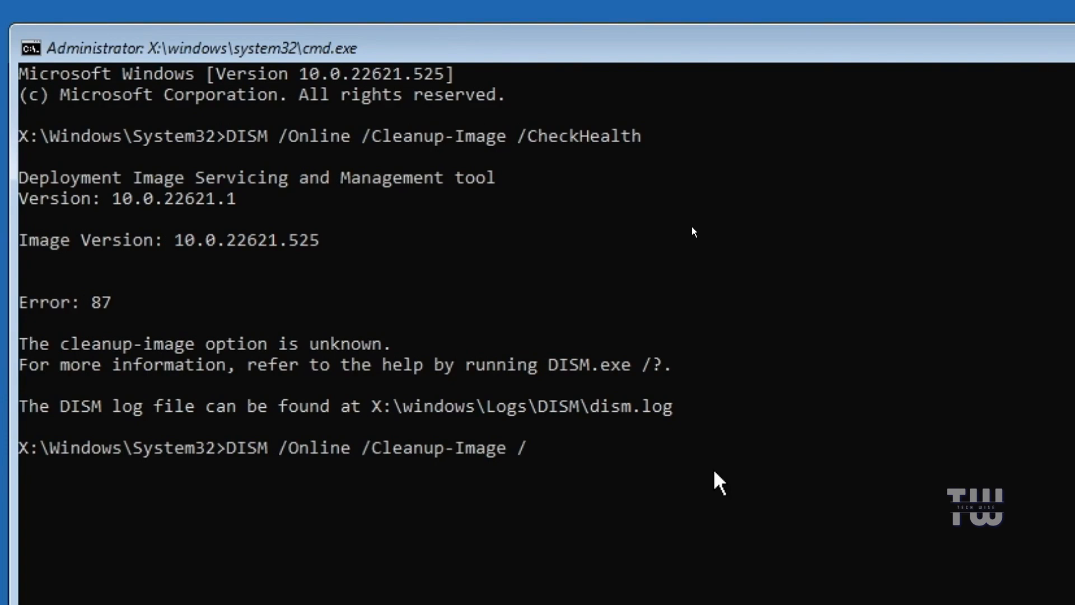
{"action": "type", "text": "Rest"}
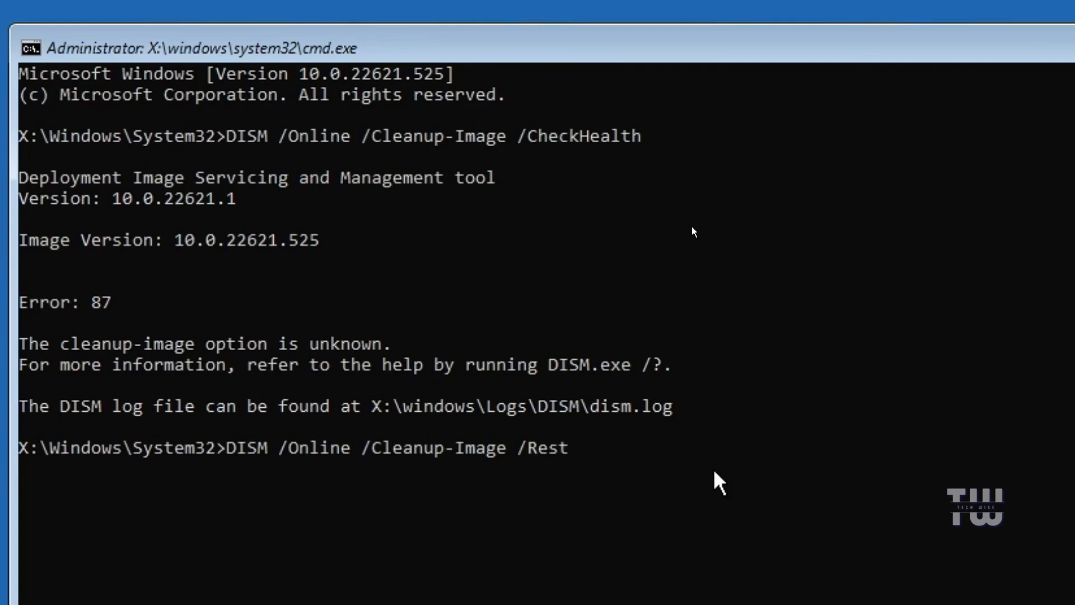
{"action": "type", "text": "oreHealth"}
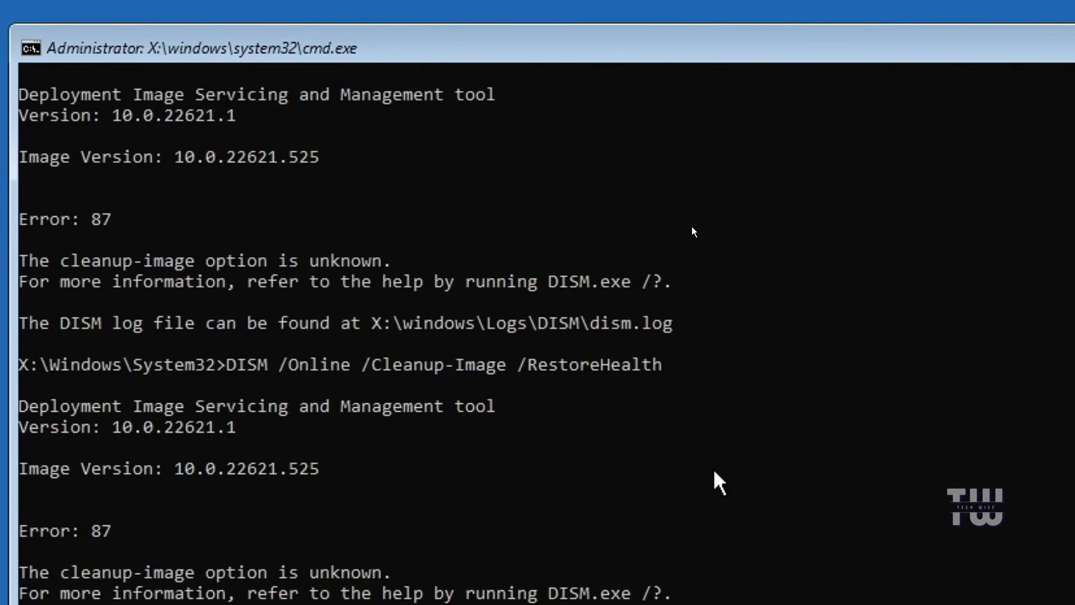
{"action": "mouse_move", "coordinate": [864, 533]}
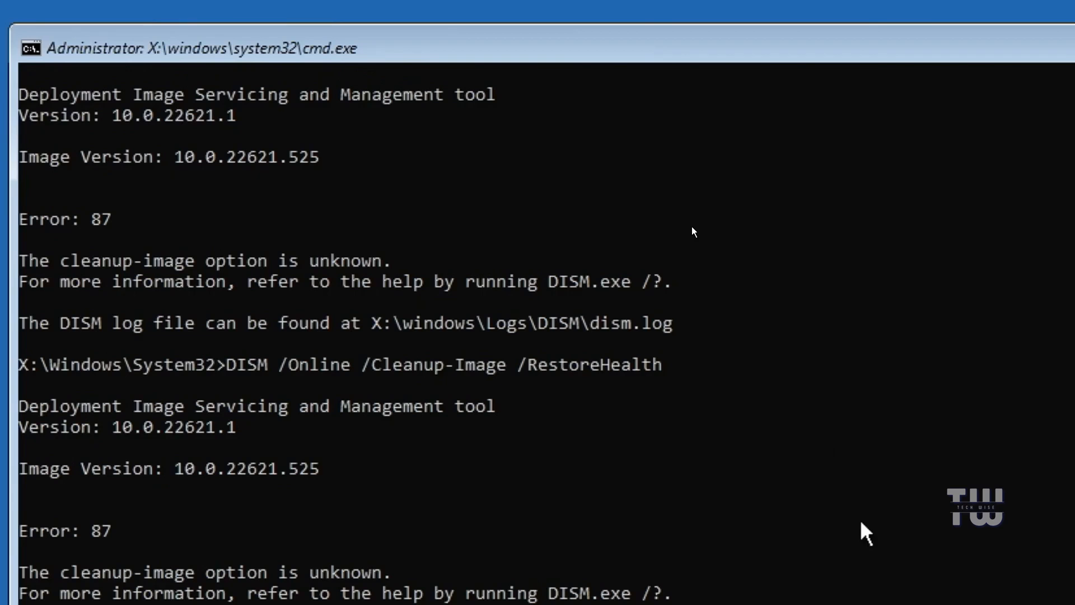
{"action": "scroll", "scroll_direction": "down", "scroll_amount": 3}
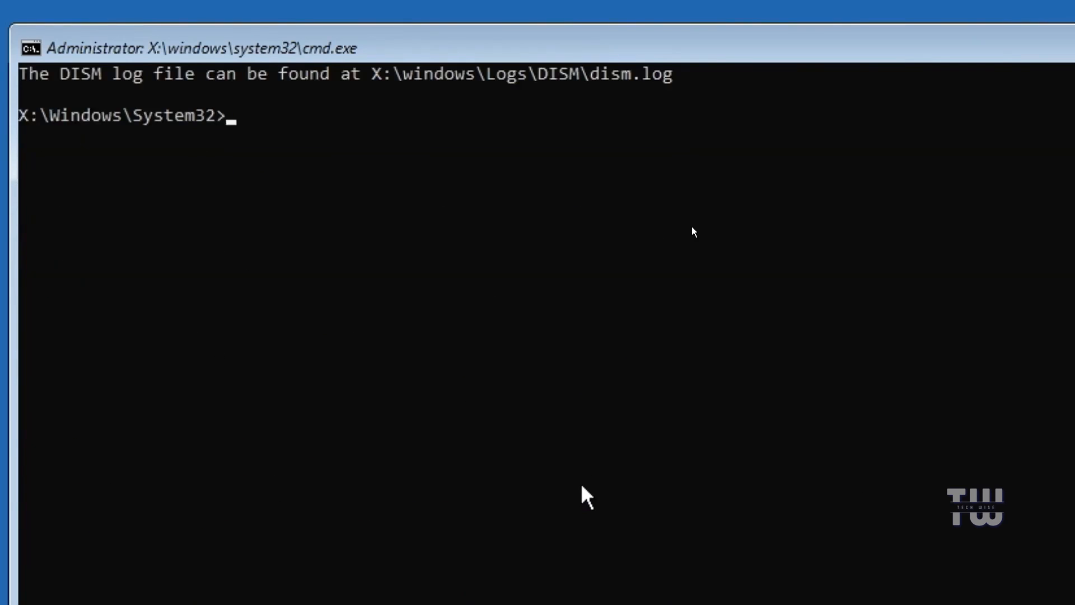
Run sfc /scannow and let the system file verification reach 100%
{"action": "type", "text": "sfc"}
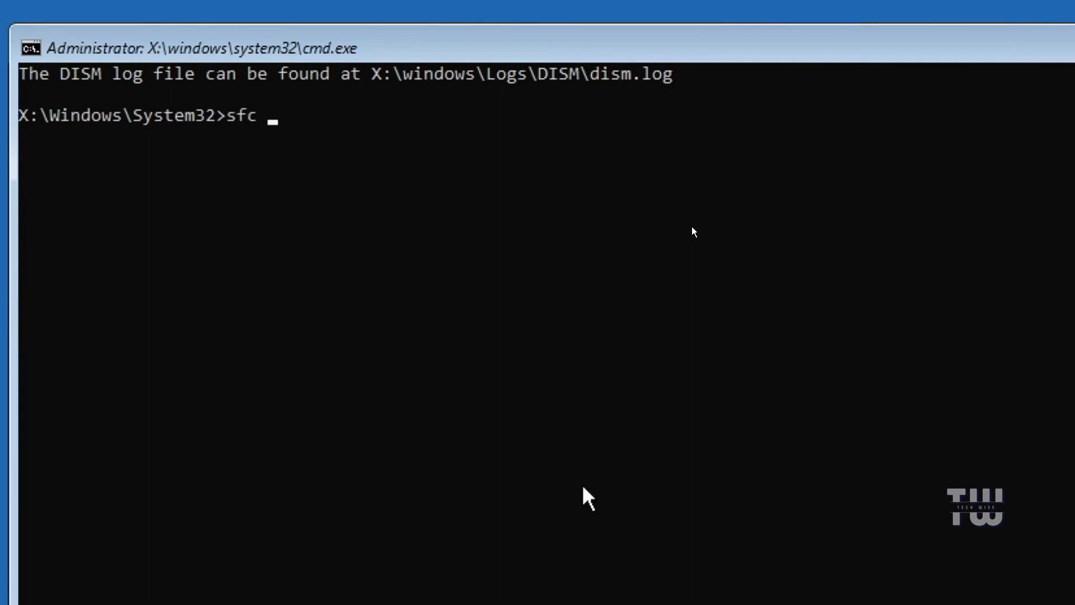
{"action": "type", "text": "/scanno"}
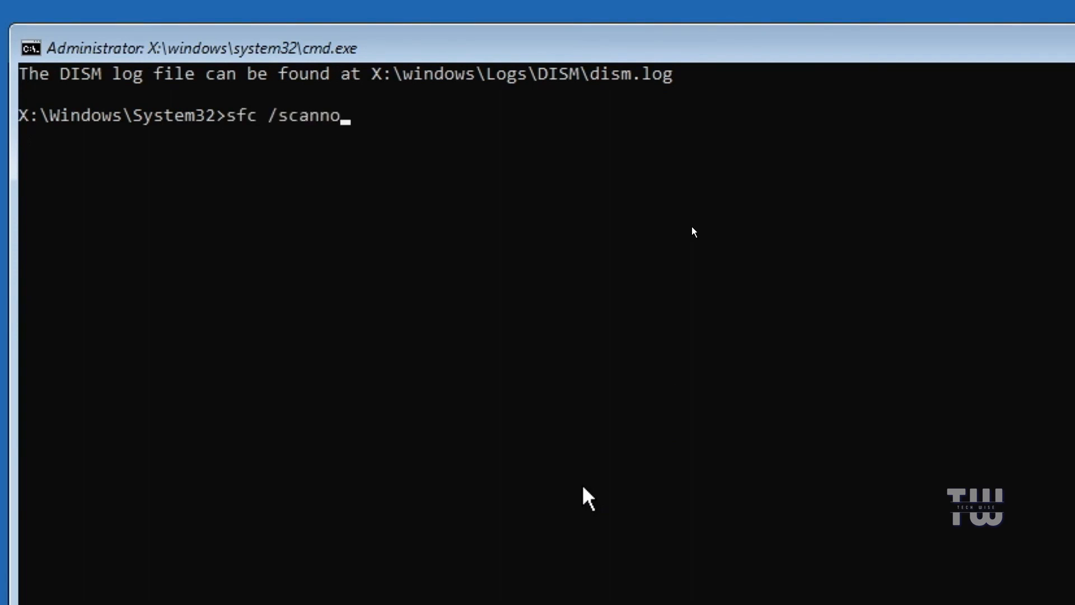
{"action": "key", "text": "Return"}
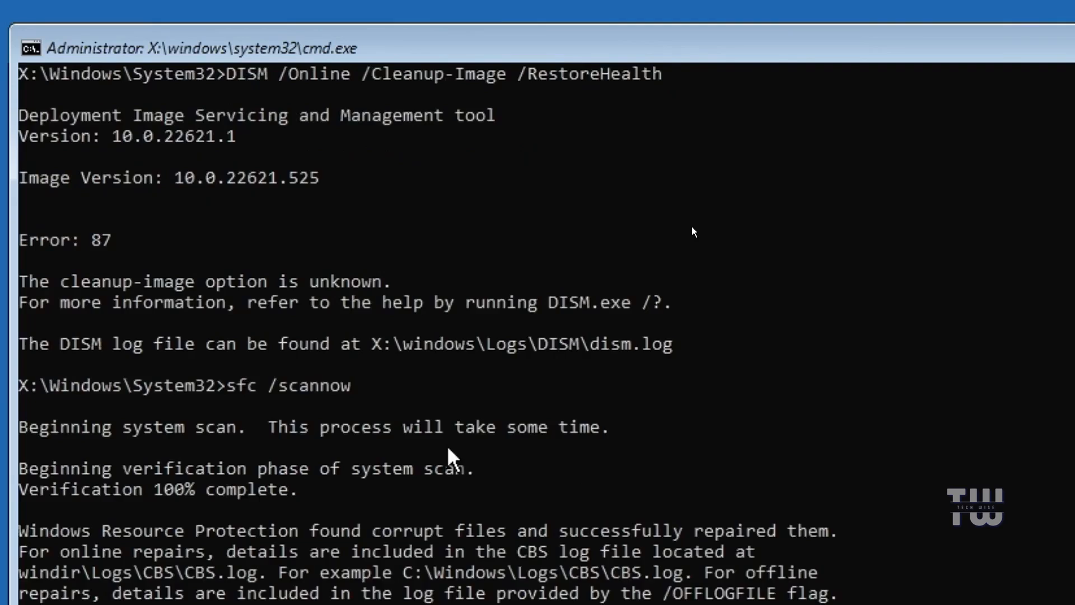
{"action": "scroll", "scroll_direction": "down", "scroll_amount": 3}
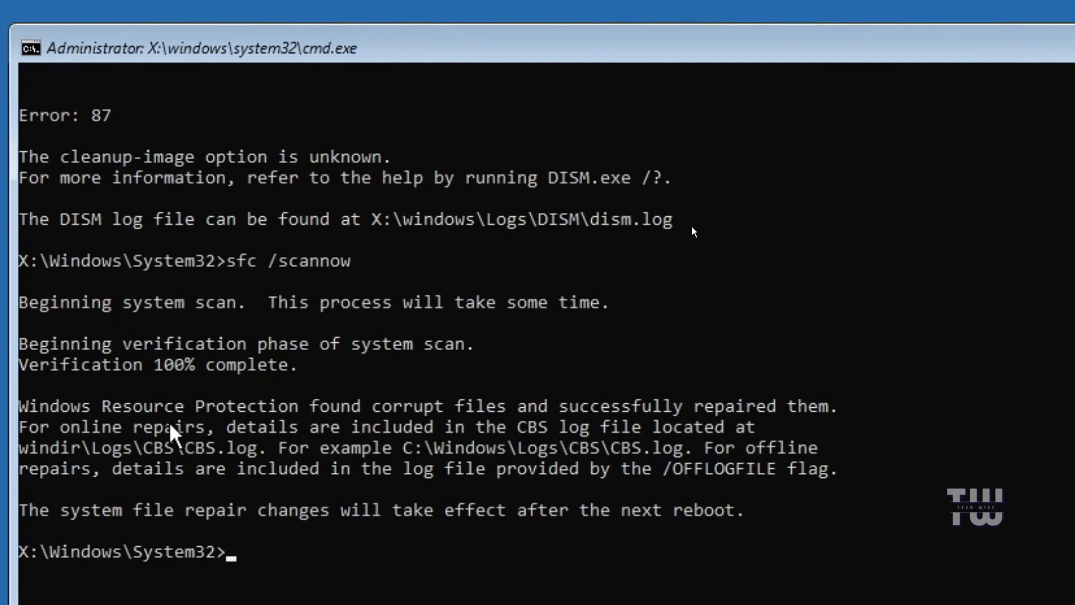
{"action": "mouse_move", "coordinate": [603, 438]}
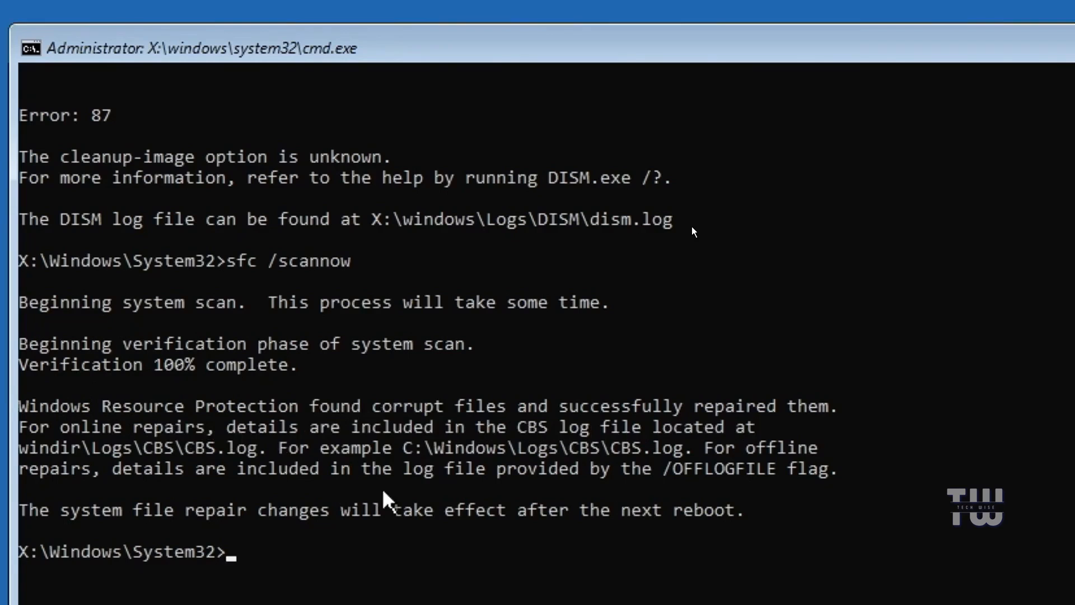
{"action": "mouse_move", "coordinate": [549, 453]}
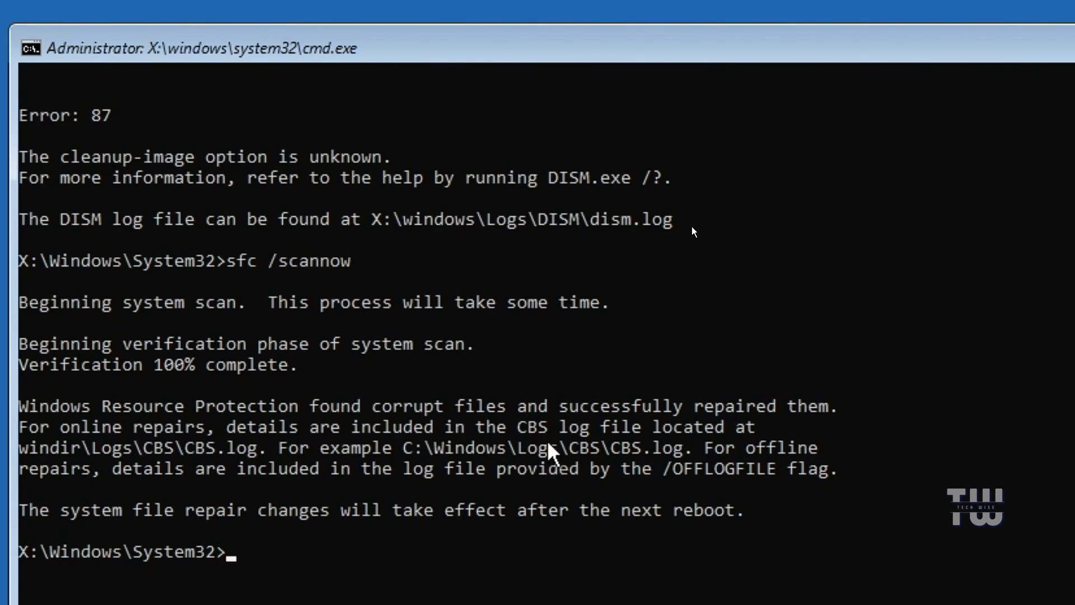
{"action": "mouse_move", "coordinate": [494, 559]}
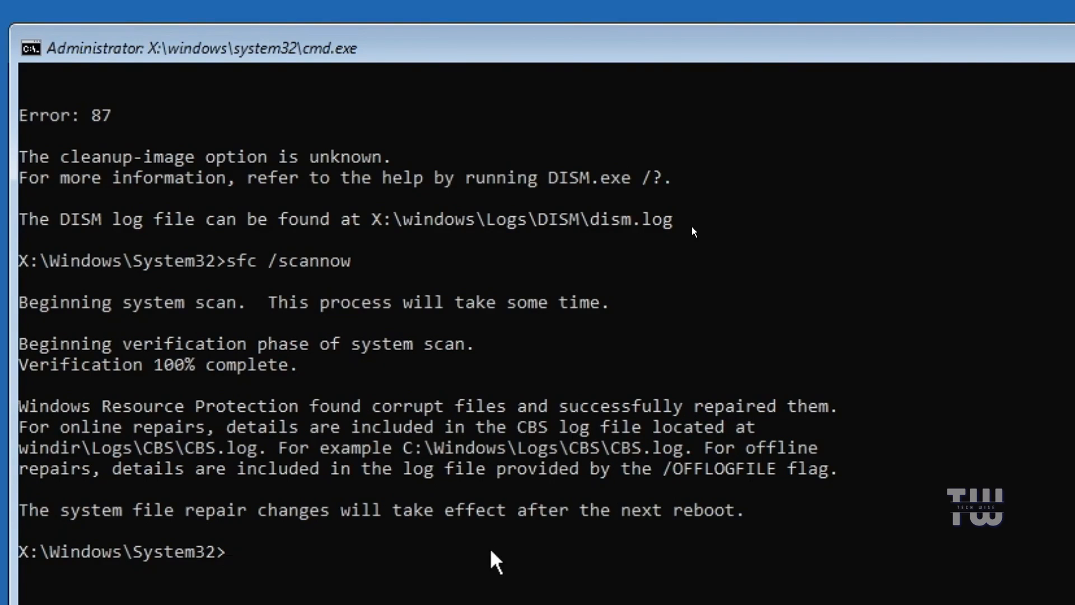
Run bootrec /rebuildbcd and let it scan all disks for Windows installations
{"action": "type", "text": "bootr"}
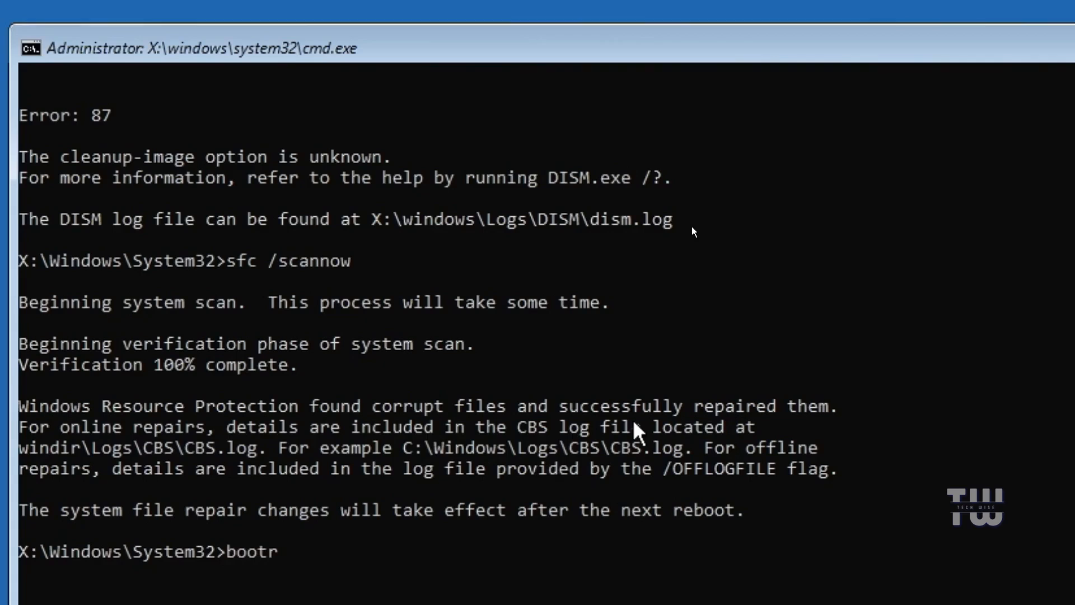
{"action": "type", "text": "ec /"}
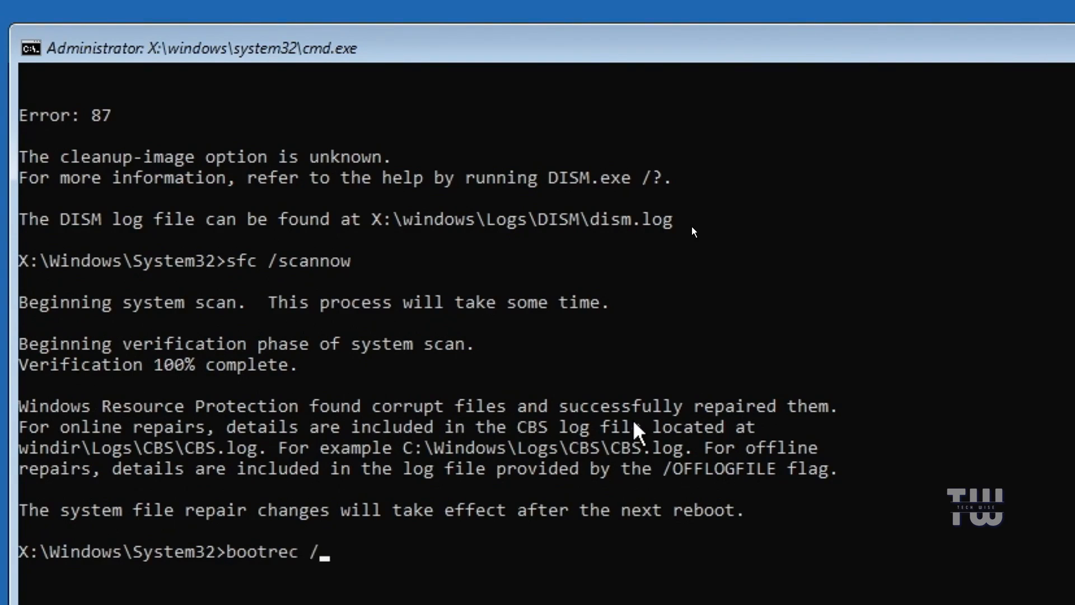
{"action": "type", "text": "reb"}
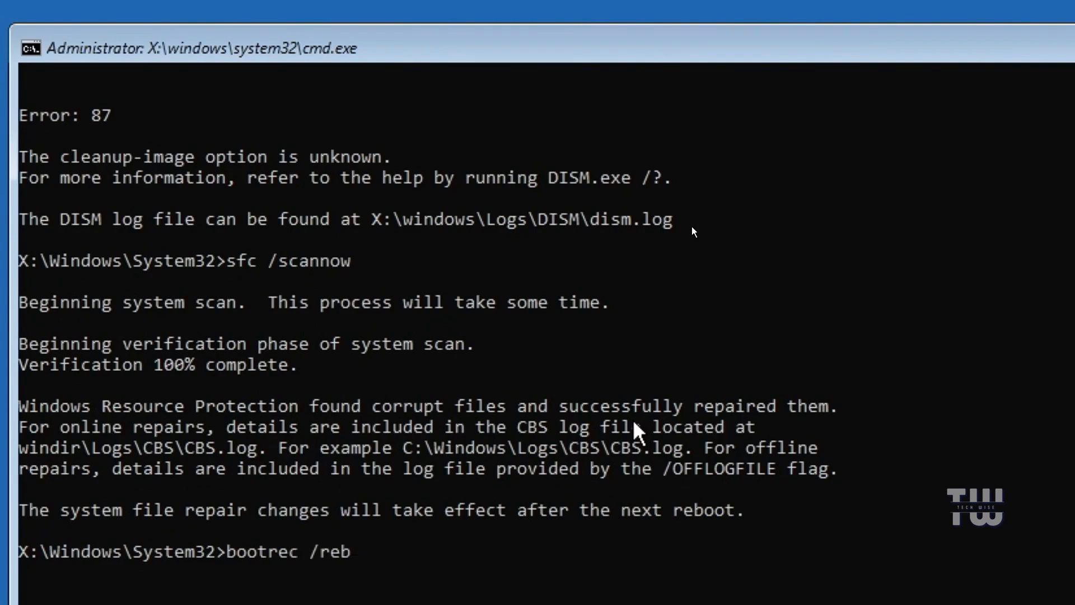
{"action": "type", "text": "uildbc"}
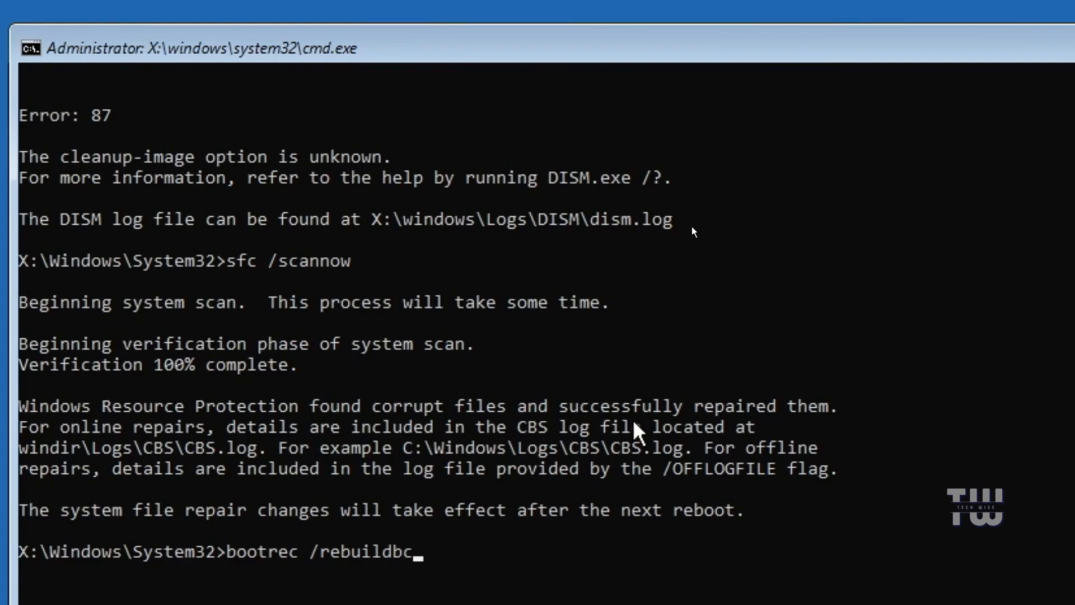
{"action": "type", "text": "d"}
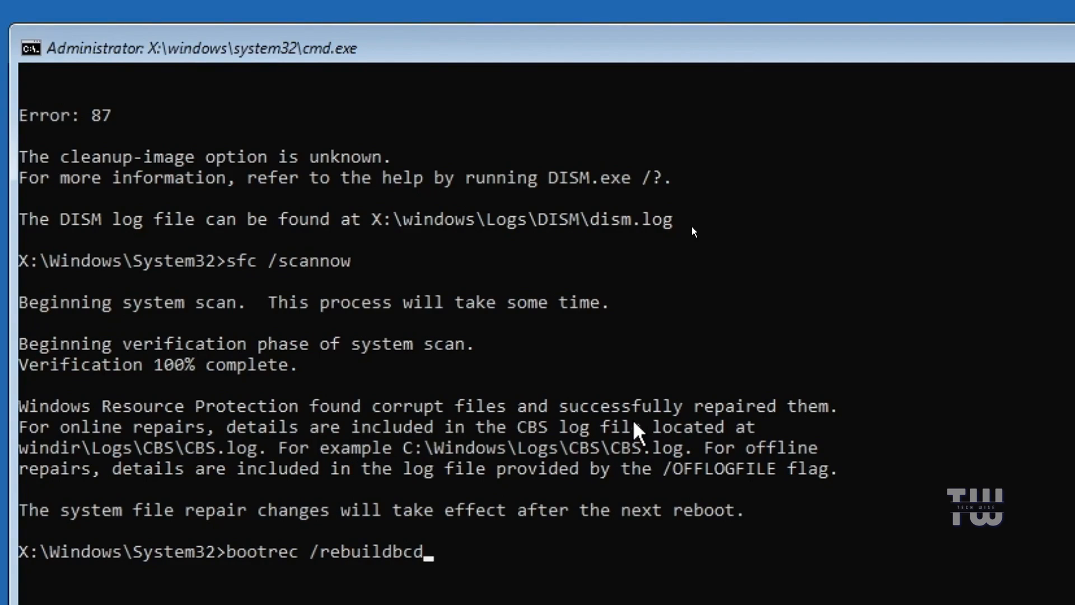
{"action": "key", "text": "Return"}
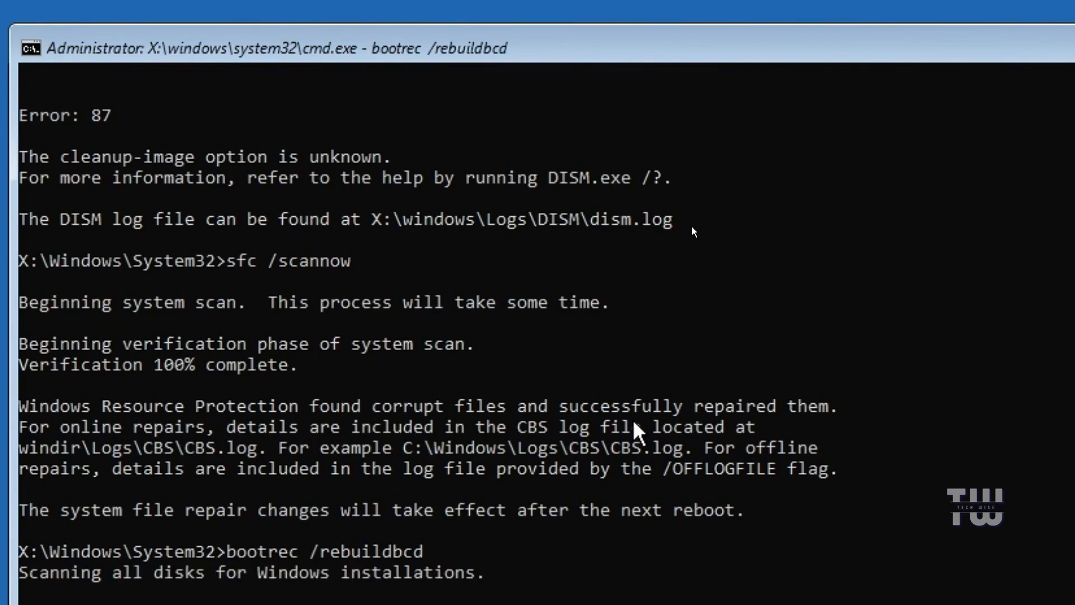
{"action": "mouse_move", "coordinate": [626, 437]}
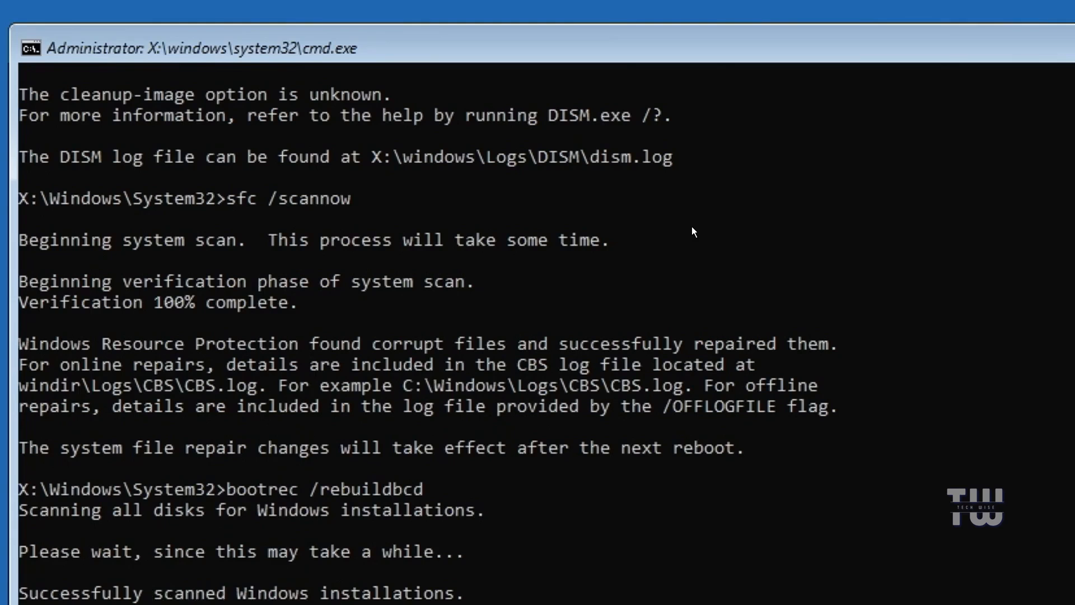
{"action": "scroll", "scroll_direction": "down", "scroll_amount": 3}
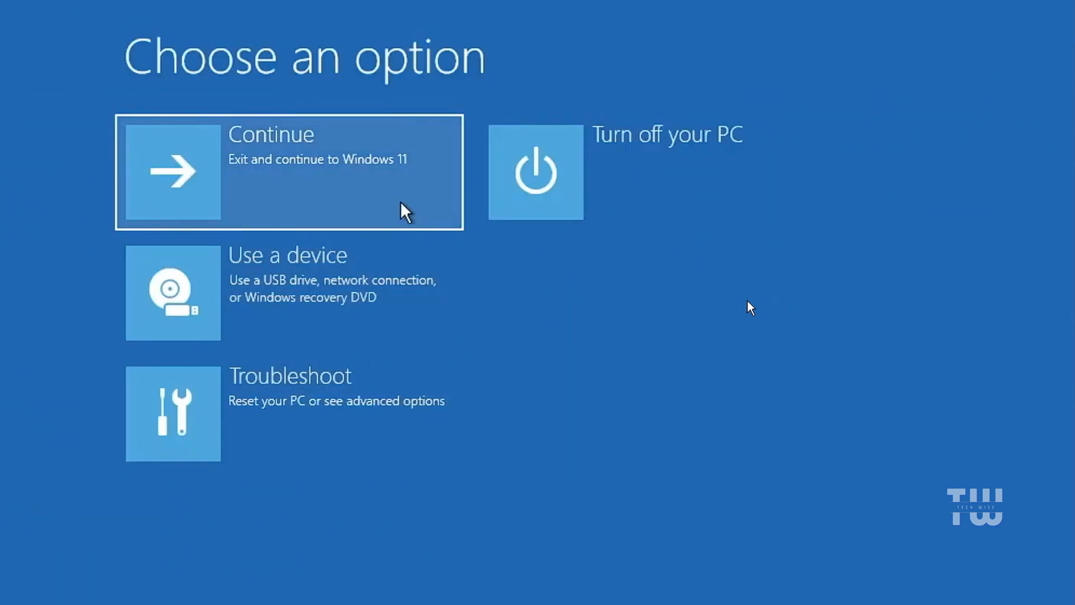
{"action": "mouse_move", "coordinate": [363, 161]}
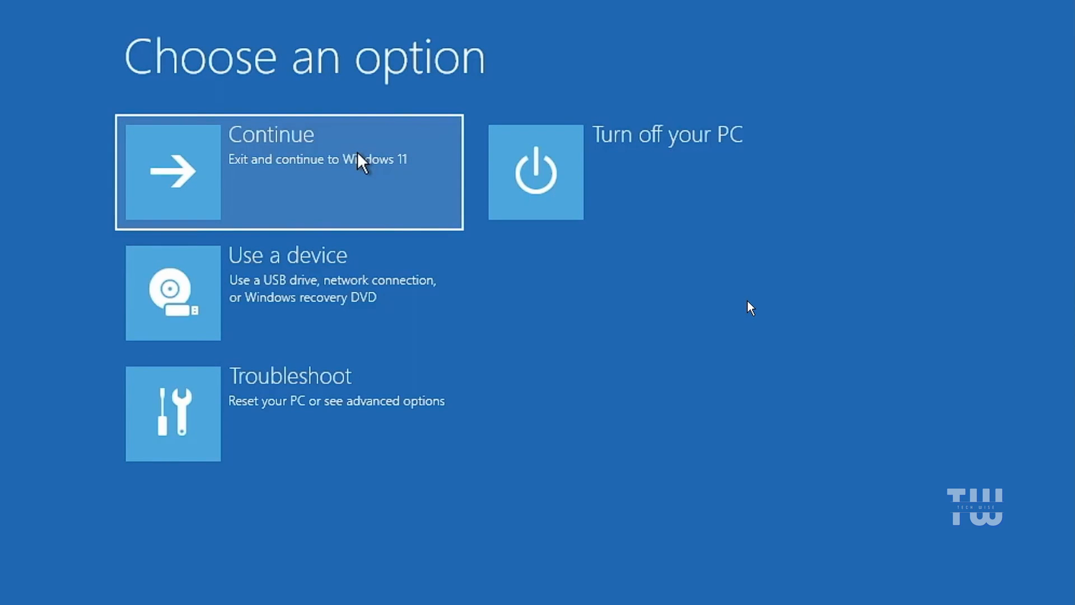
{"action": "mouse_move", "coordinate": [394, 195]}
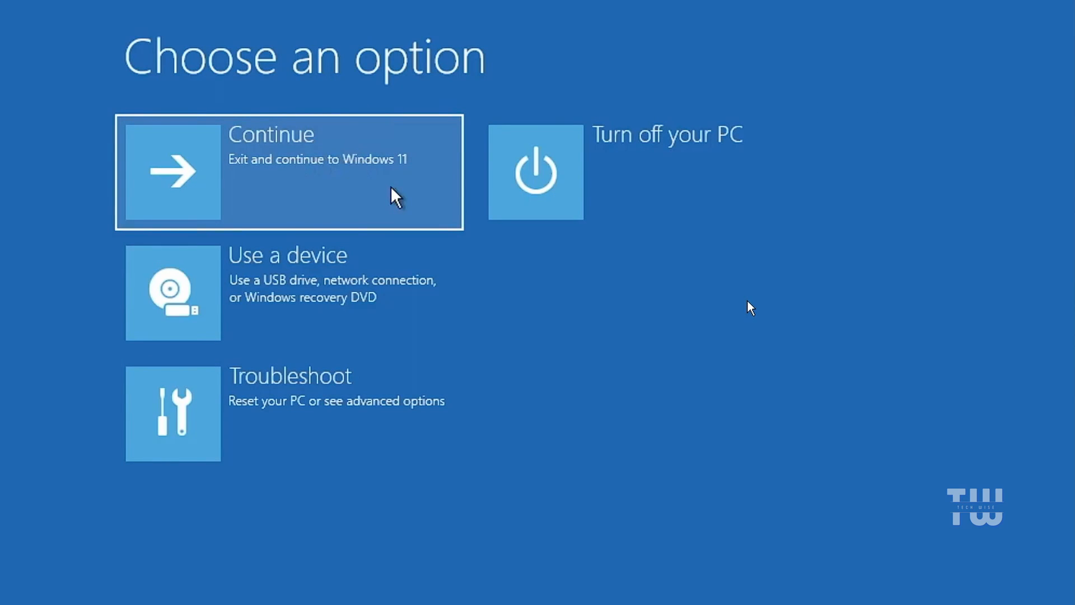
{"action": "mouse_move", "coordinate": [210, 226]}
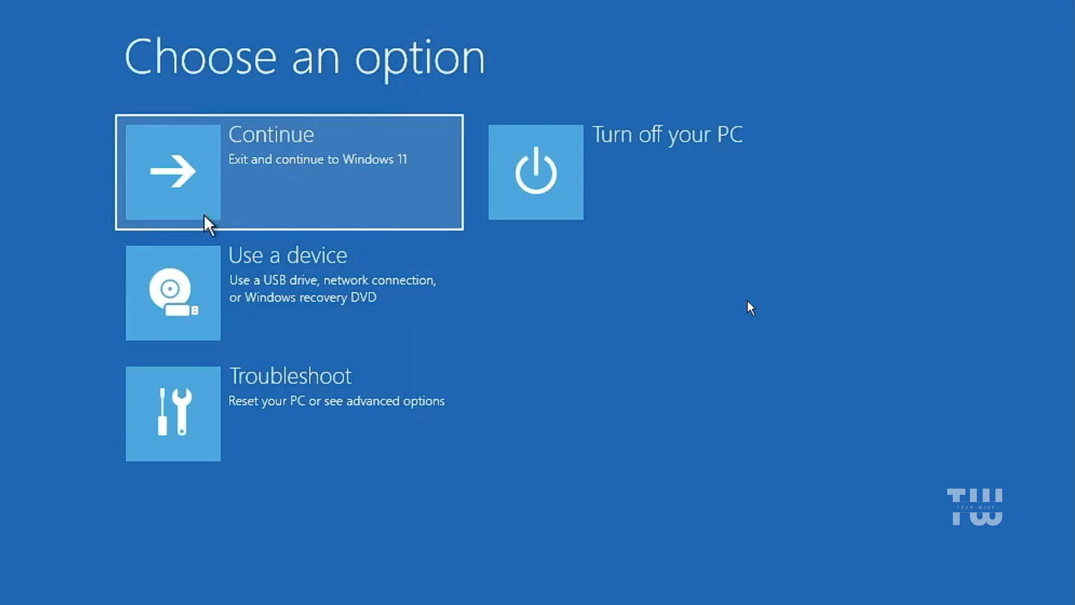
{"action": "mouse_move", "coordinate": [342, 416]}
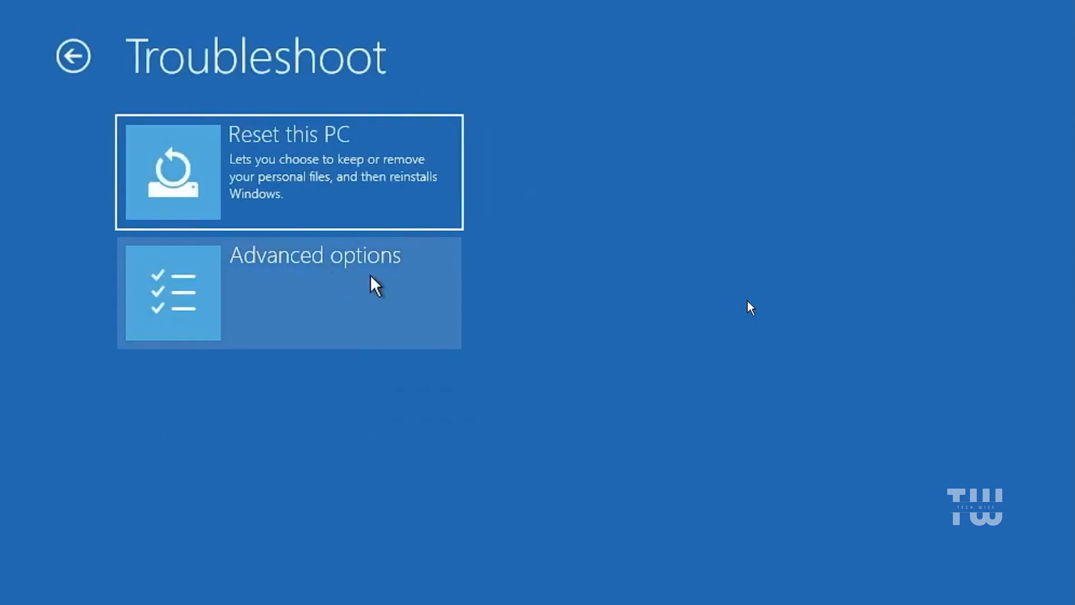
Return to the Advanced options screen from Troubleshoot
{"action": "left_click", "coordinate": [288, 292]}
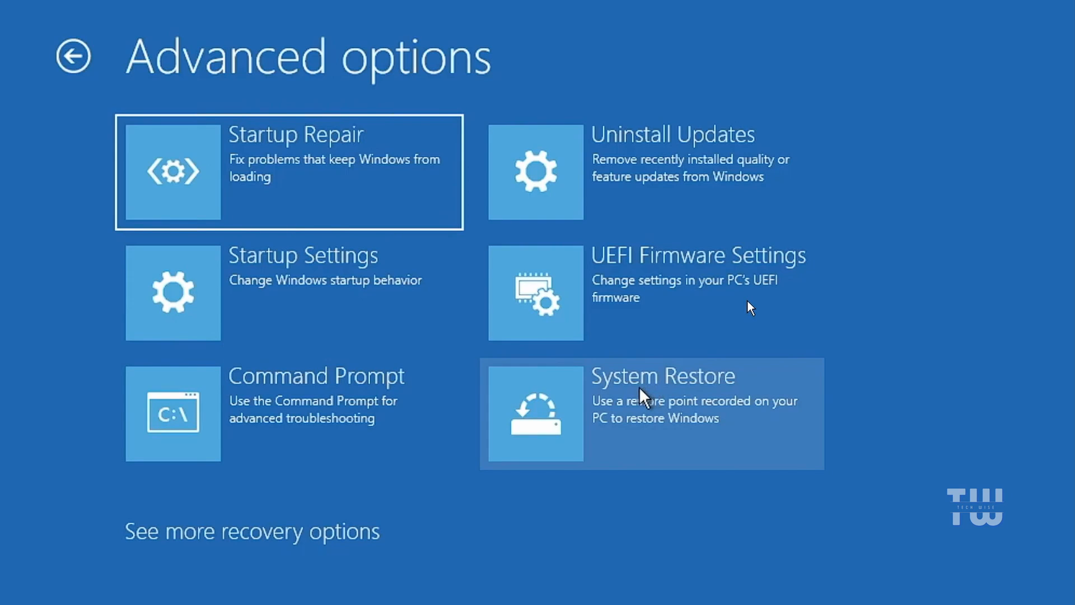
{"action": "mouse_move", "coordinate": [152, 109]}
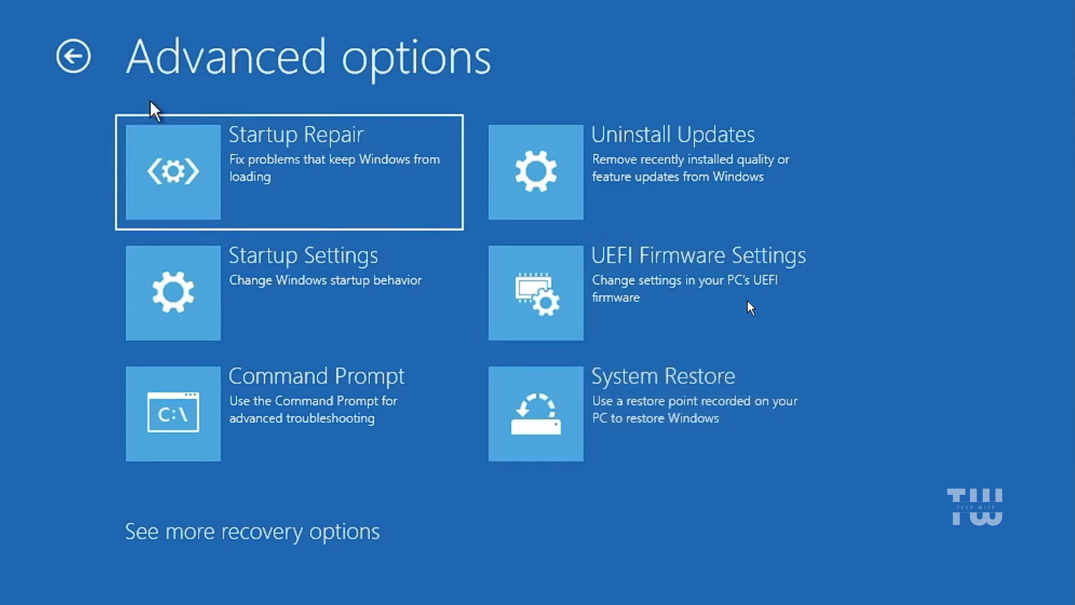
{"action": "left_click", "coordinate": [74, 56]}
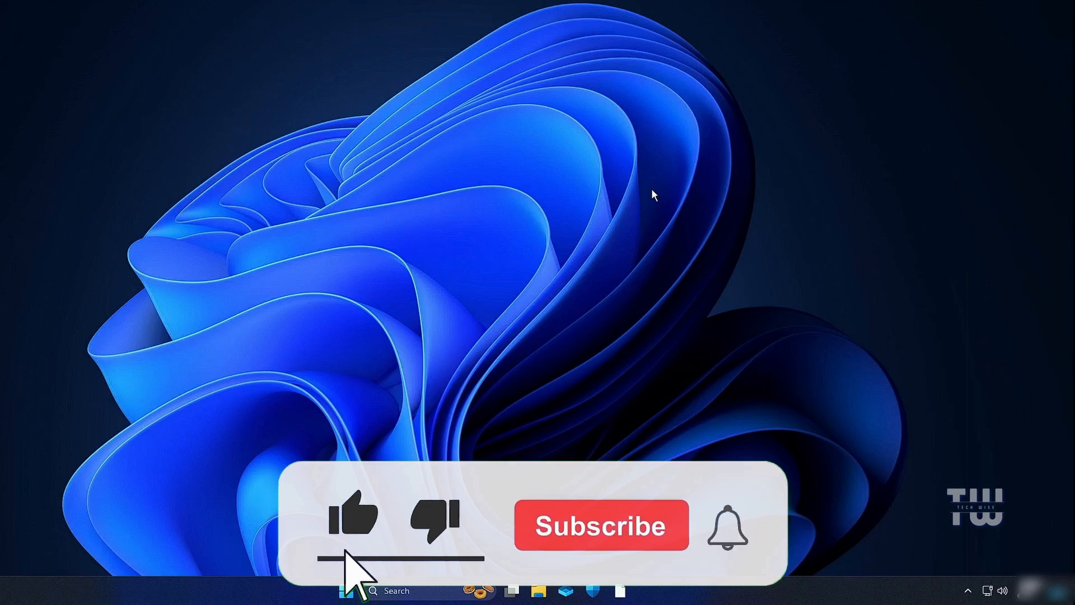
Confirm the Windows 11 desktop is up after booting from recovery
{"action": "left_click", "coordinate": [600, 526]}
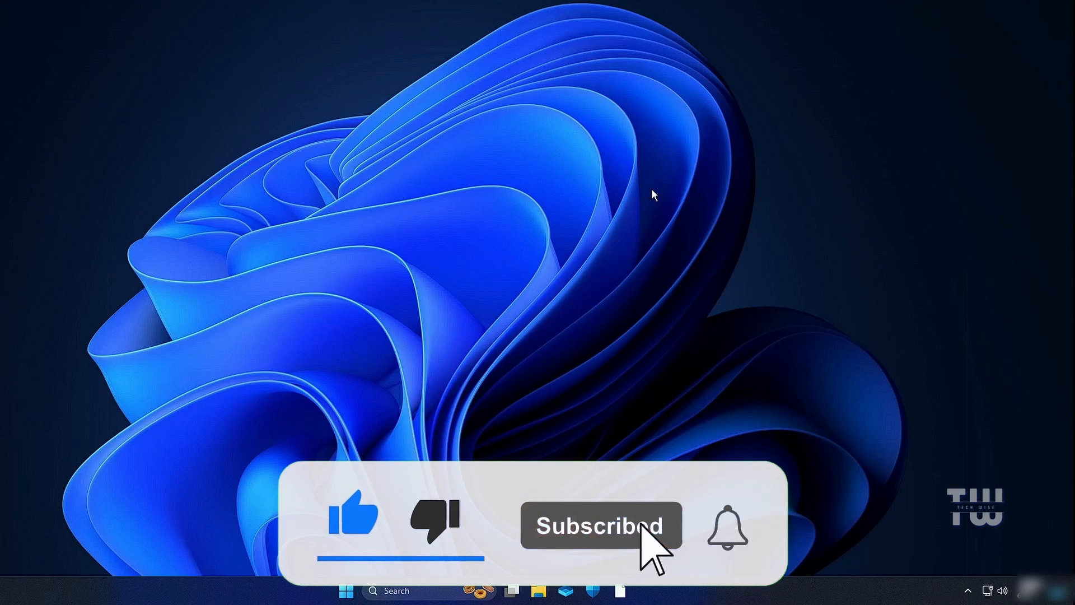